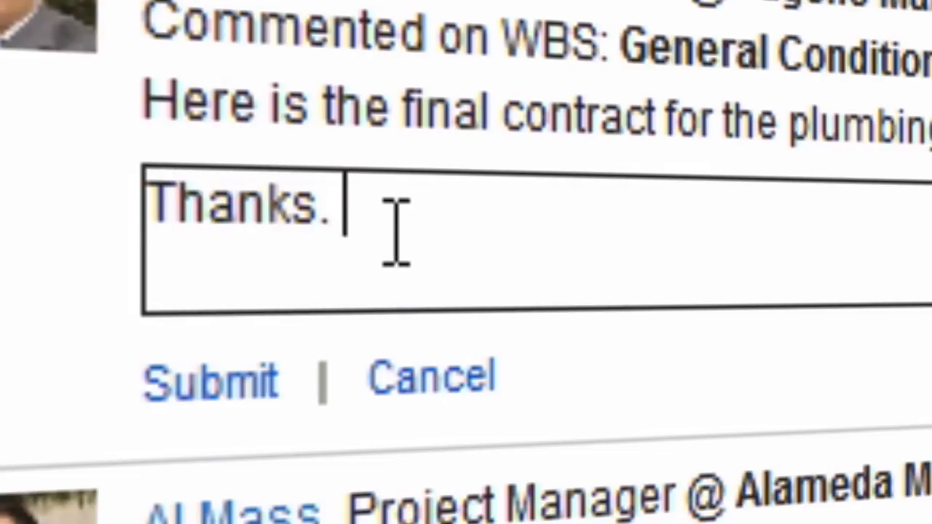
- Reply "We needed that on" file to the plumbing contract comment and nudge the alignment task's progress
text(We needed that on)
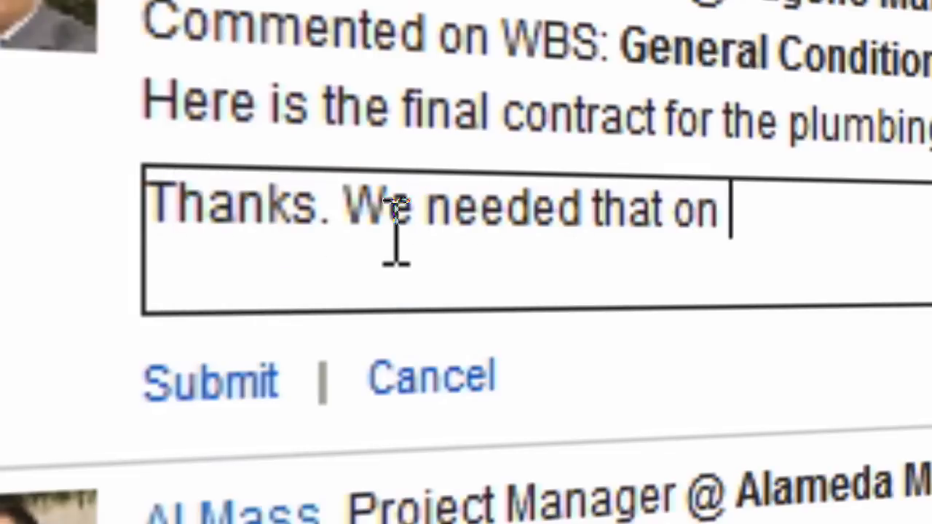
click(209, 379)
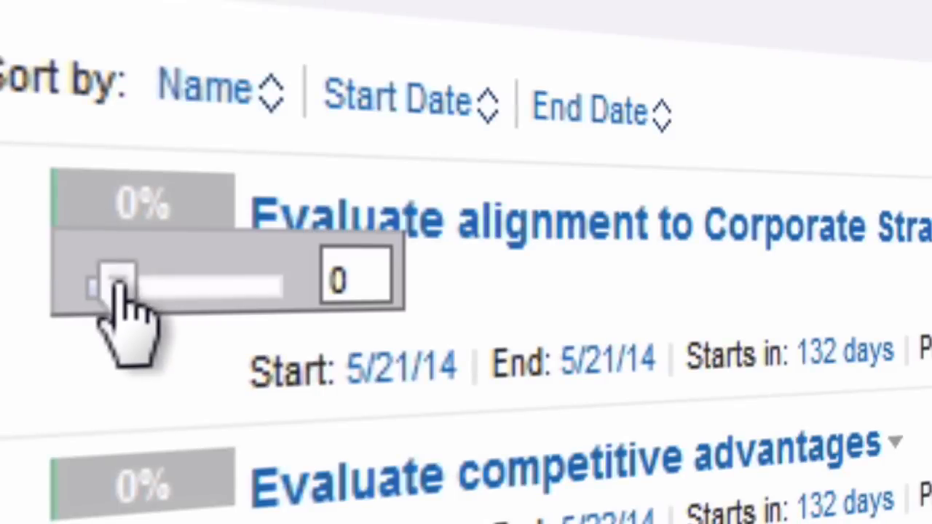
drag(113, 283, 146, 283)
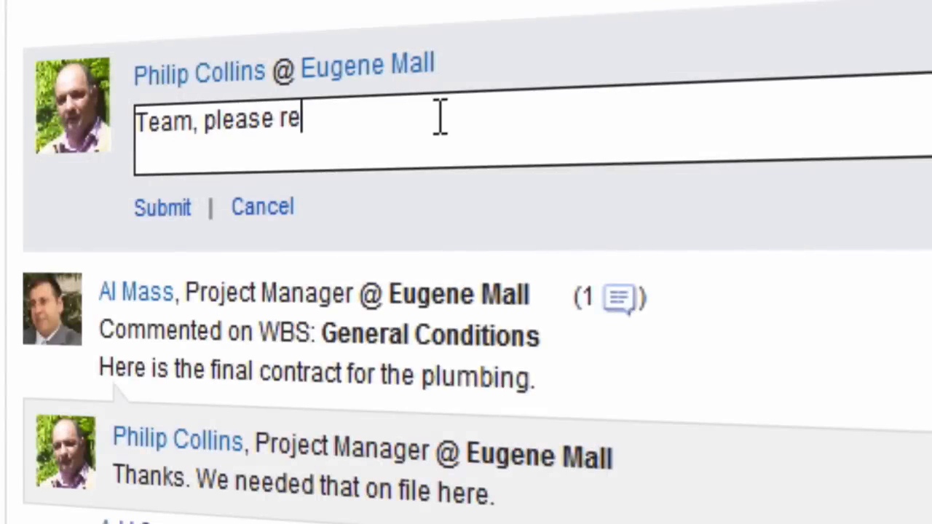
- Post a review request with Eugene Marketing Plan.docx attached for the team
text(view this document)
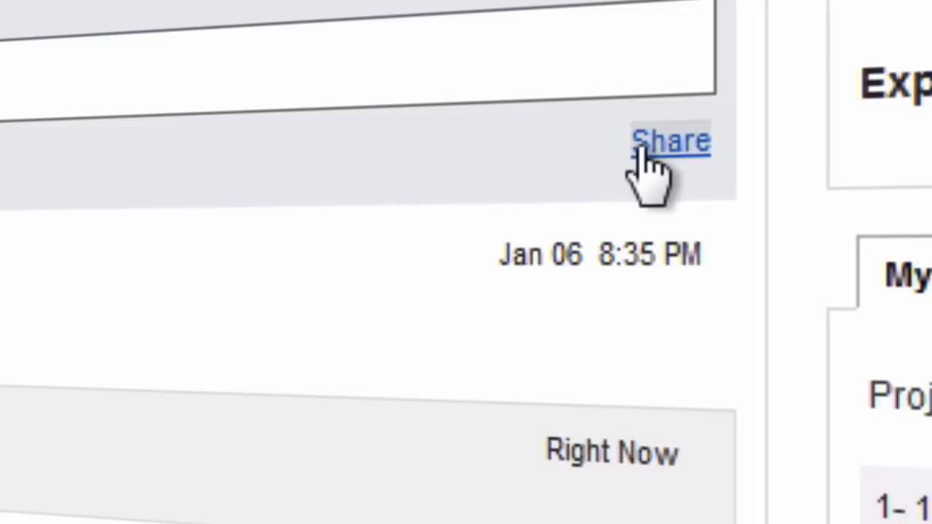
click(670, 140)
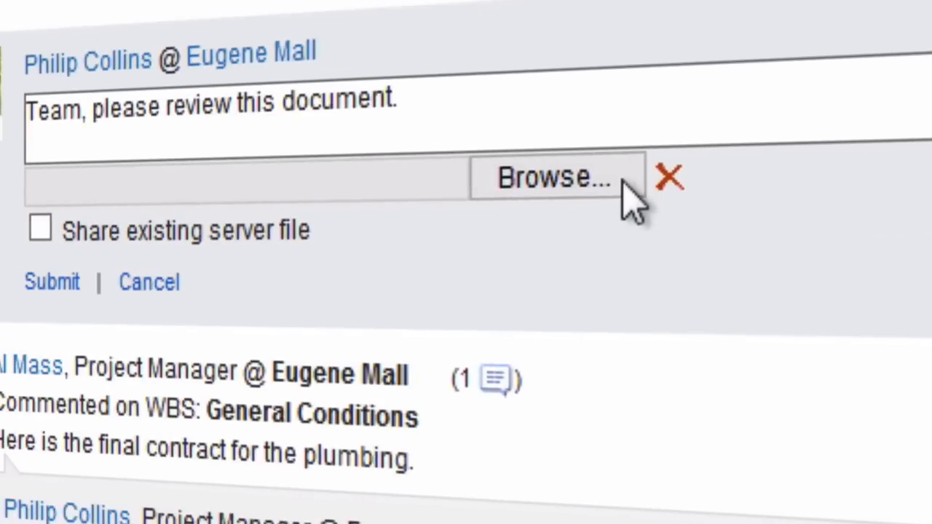
click(555, 178)
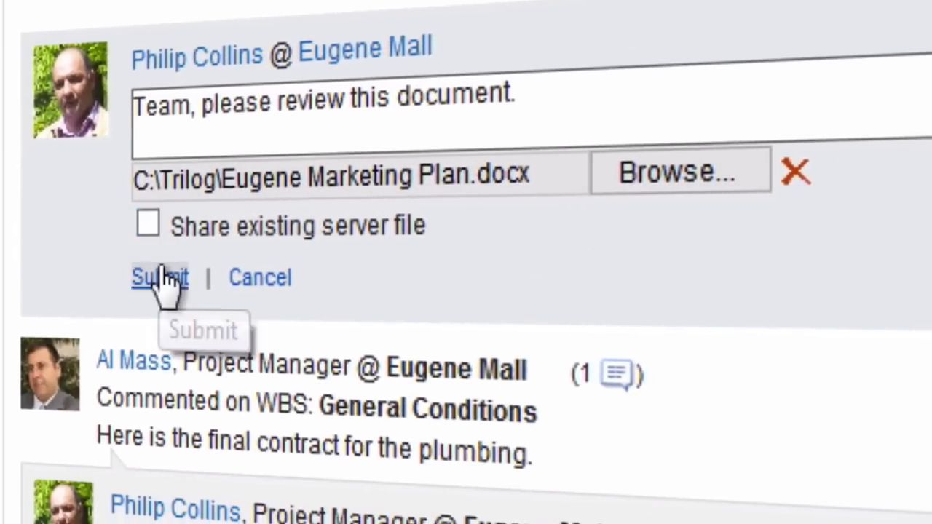
click(159, 277)
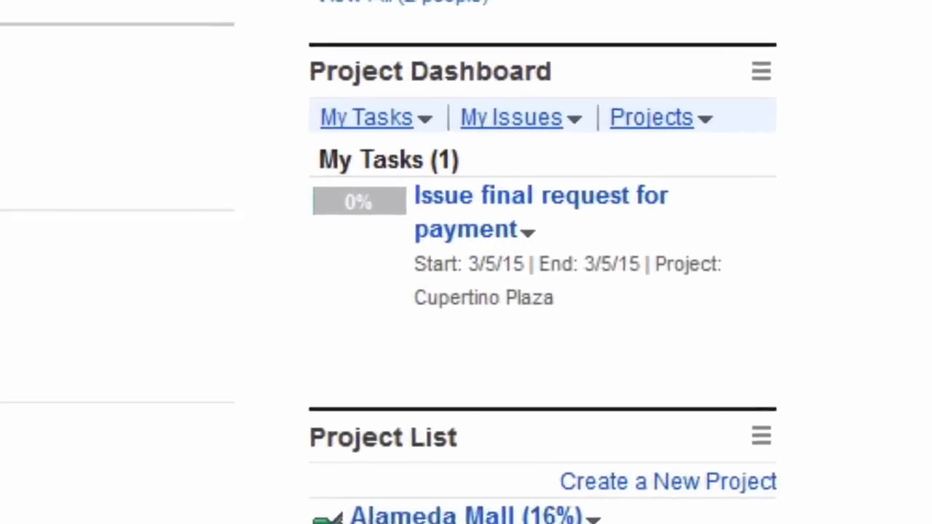
- Reply "Excellent. Approved!" to the Strategic Plan update and advance the Approve Strategic Plan Updates task
scroll(down, 3)
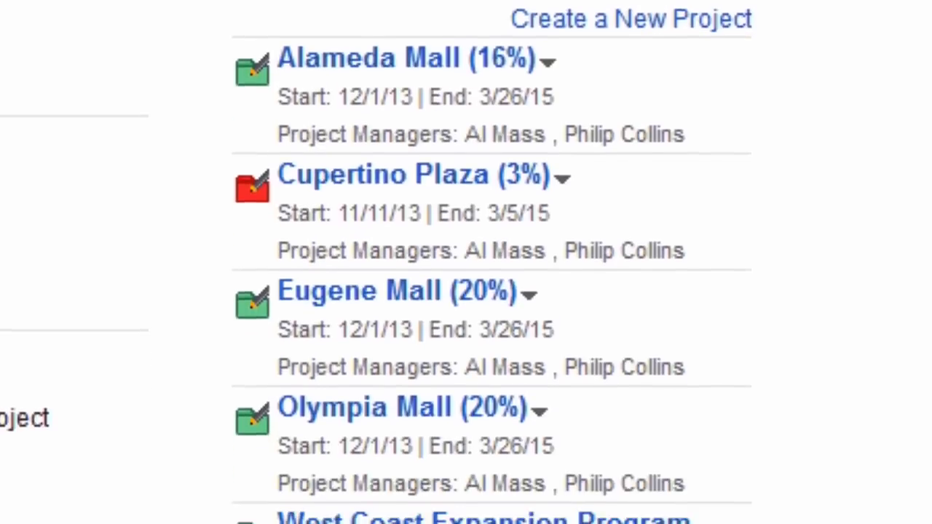
scroll(down, 3)
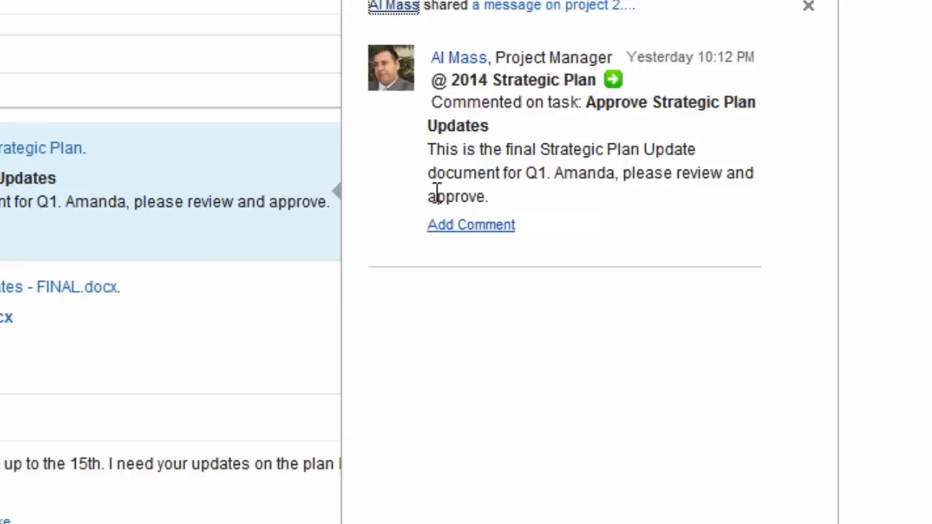
text(Excellent. Approved!)
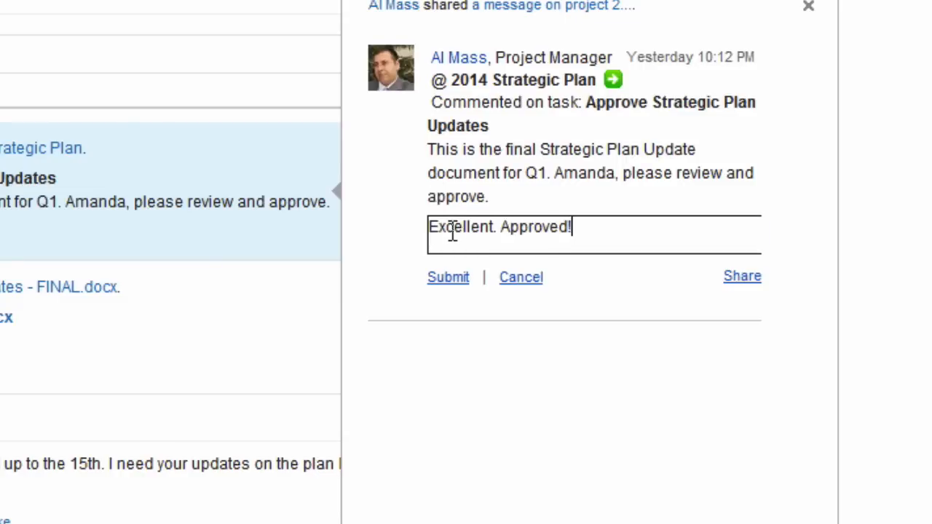
click(449, 277)
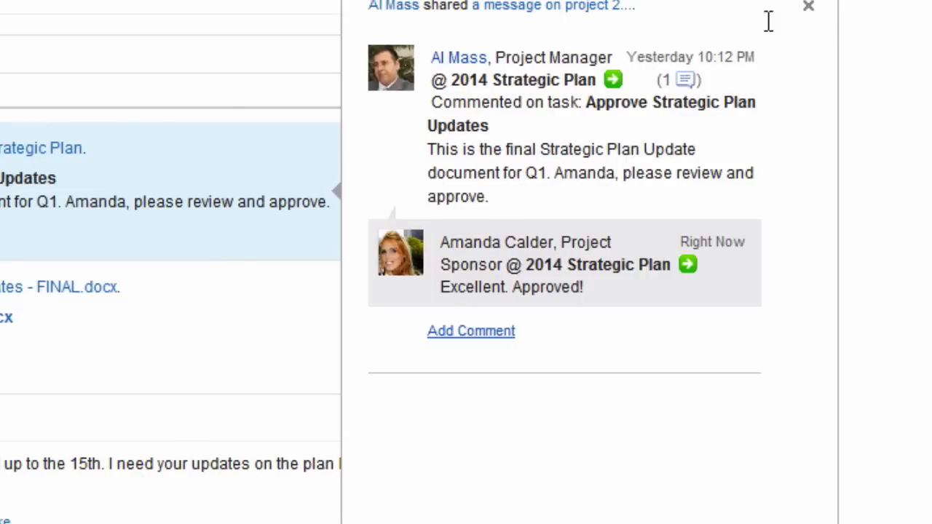
click(806, 5)
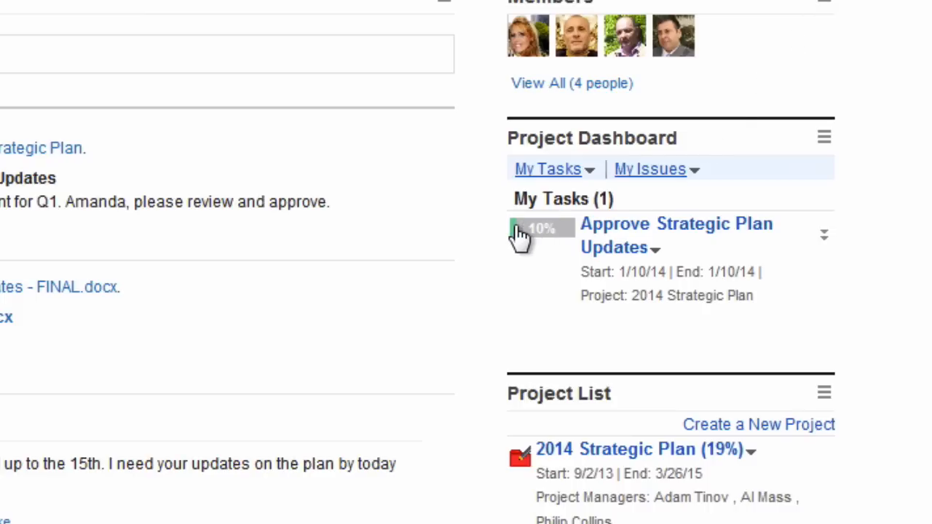
drag(517, 227, 626, 251)
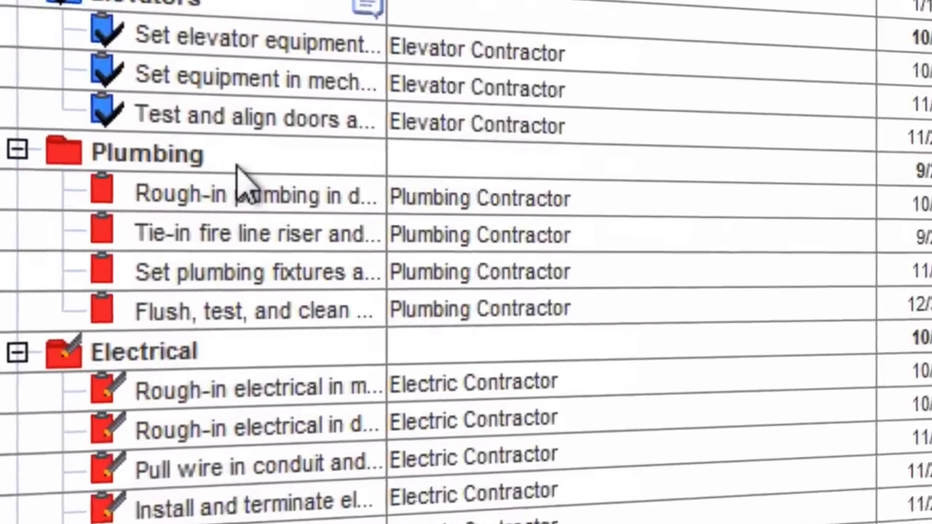
- Comment "What is the status on this?" on the Plumbing task, shared to the project wall
right_click(146, 153)
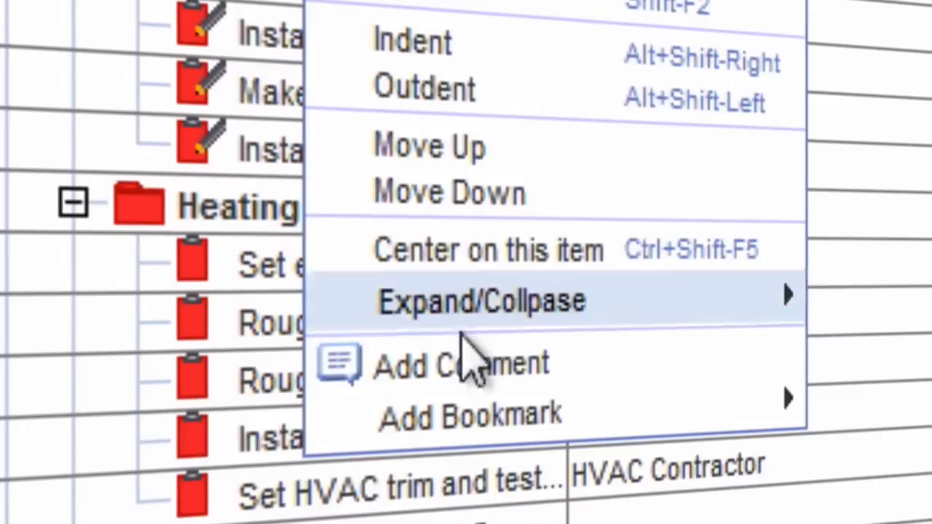
click(460, 364)
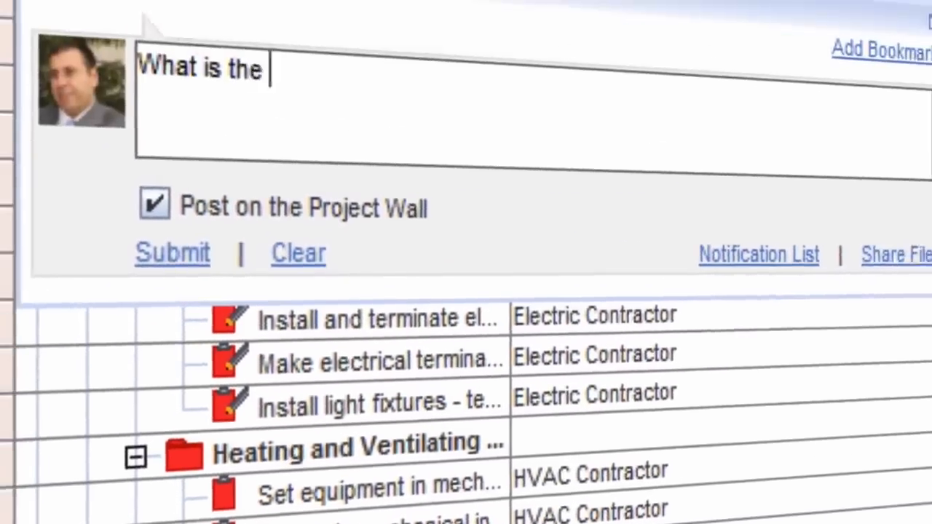
text(status on this?)
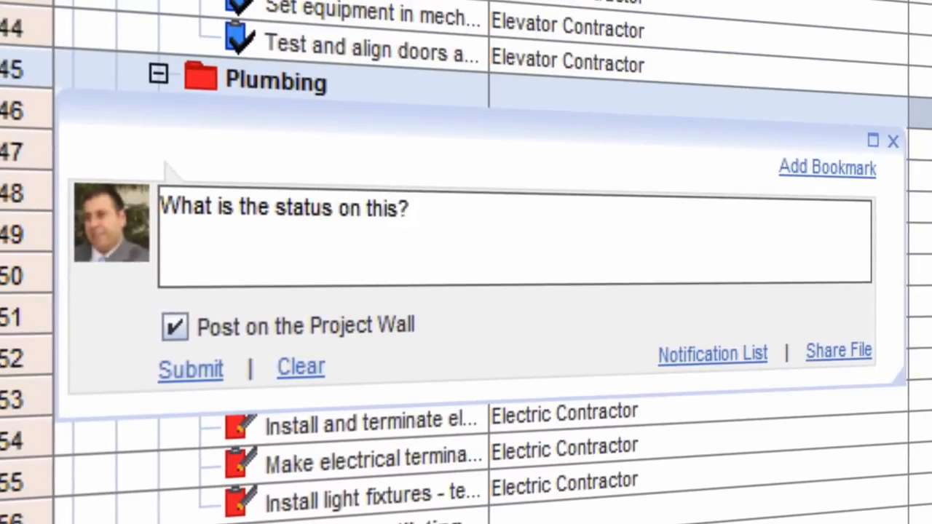
click(189, 370)
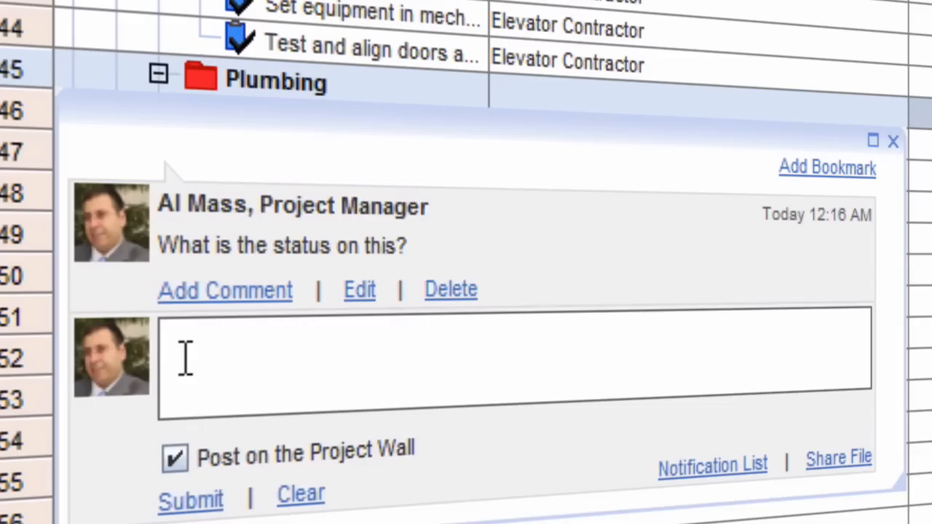
click(894, 141)
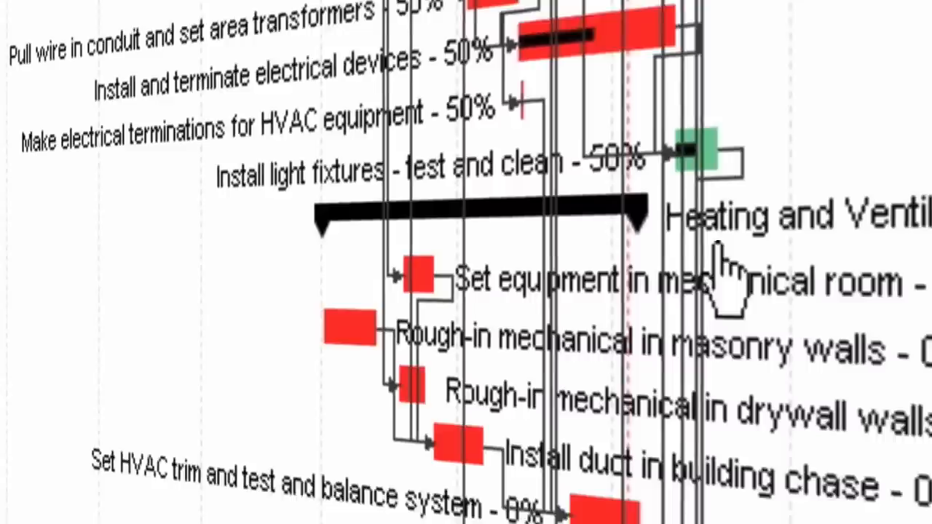
- Bring up the Plumbing task's actions again in the West Coast Expansion Program listing
scroll(down, 3)
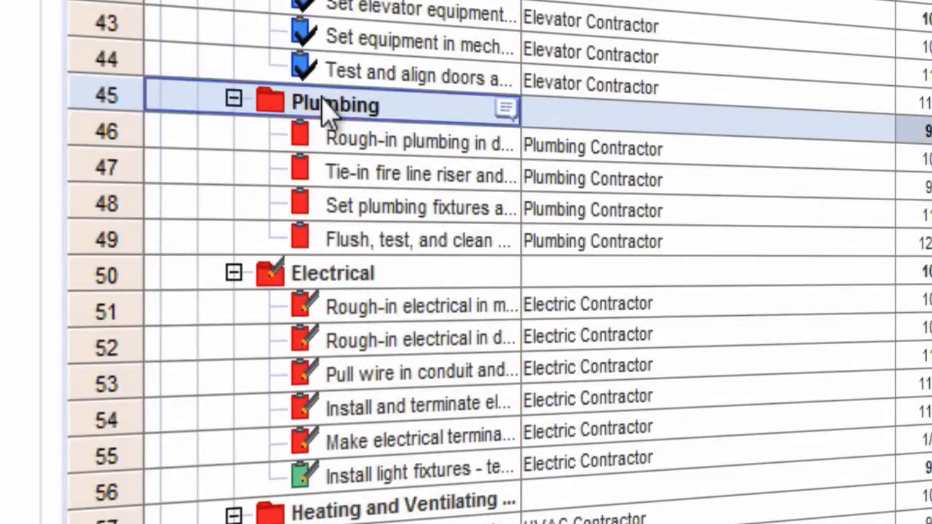
right_click(335, 105)
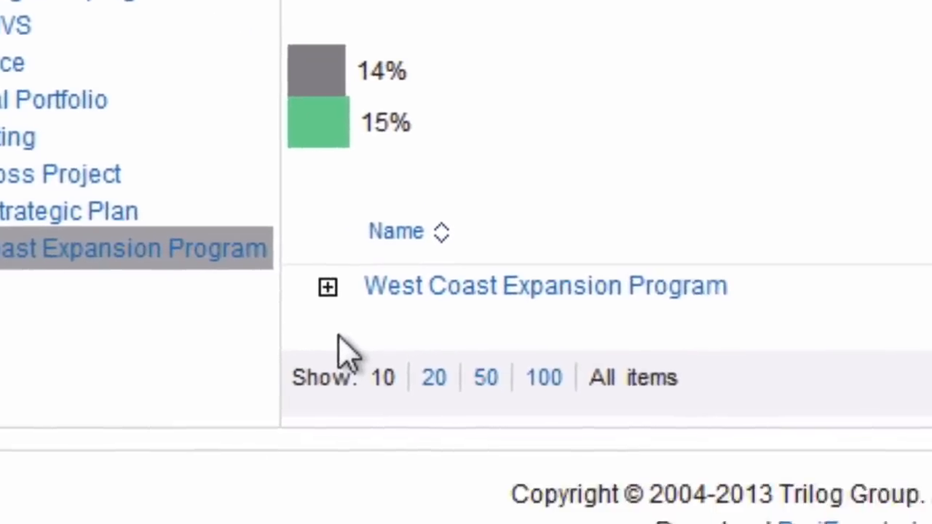
- Open the West Coast Expansion Program's Gantt schedule with its Alameda Mall tasks
click(326, 285)
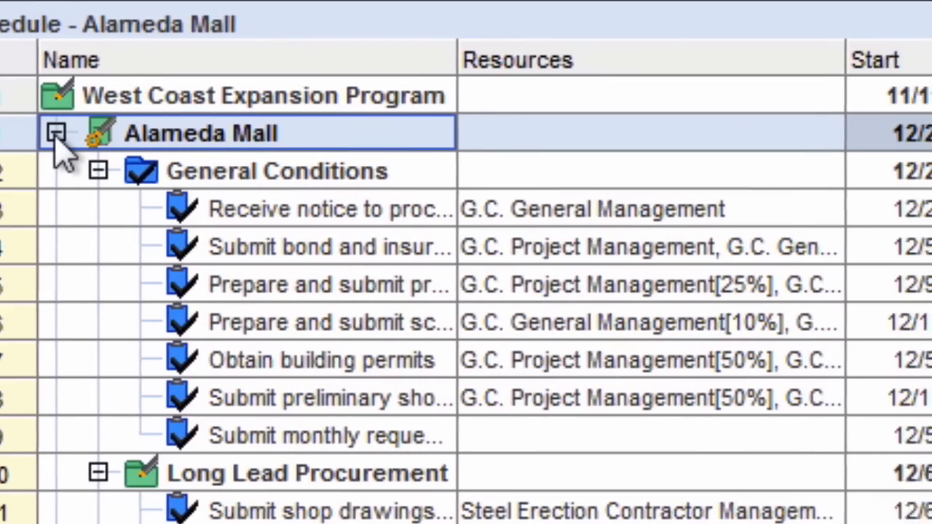
- In the Cupertino Mall schedule, start an Add Comment on the Long Lead Procurement task
scroll(right, 3)
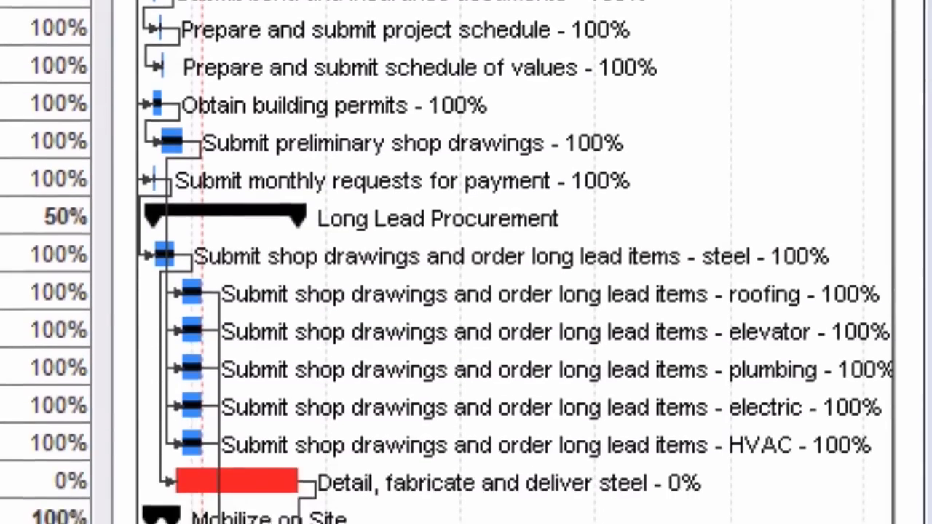
scroll(down, 3)
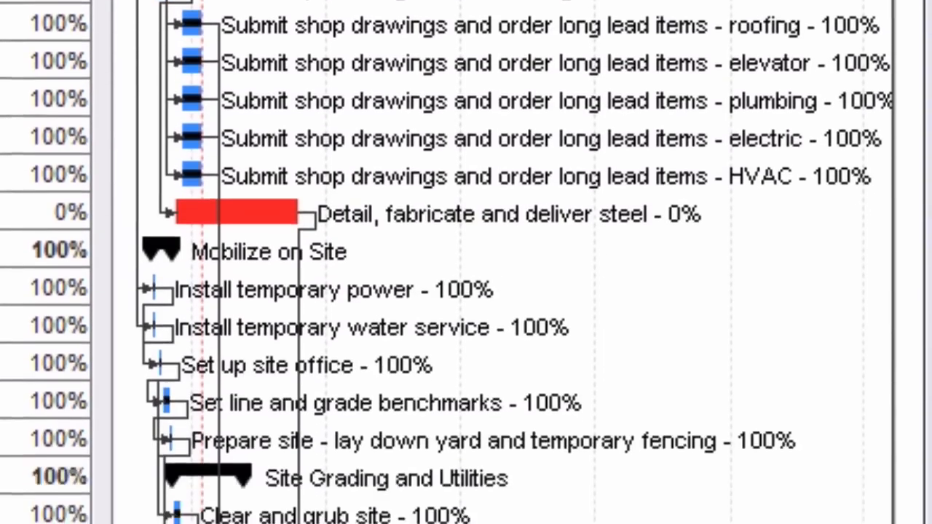
scroll(down, 3)
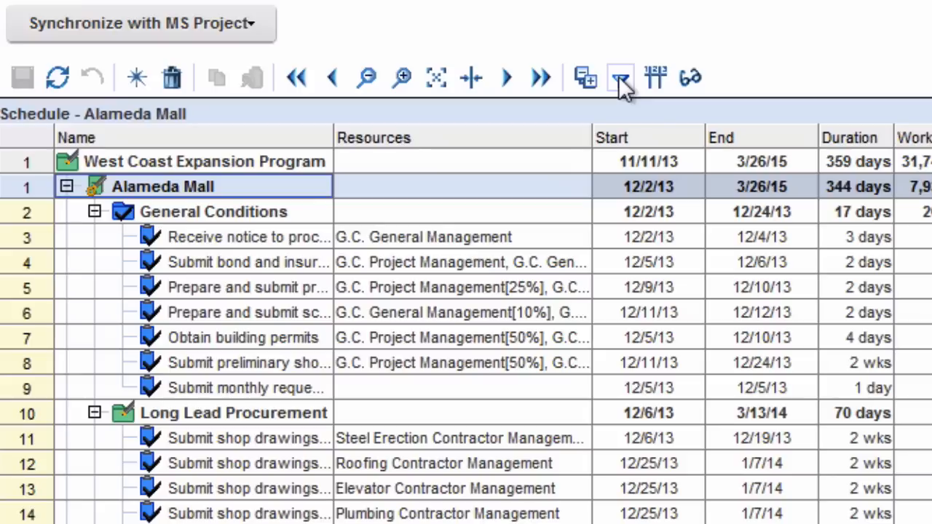
click(620, 79)
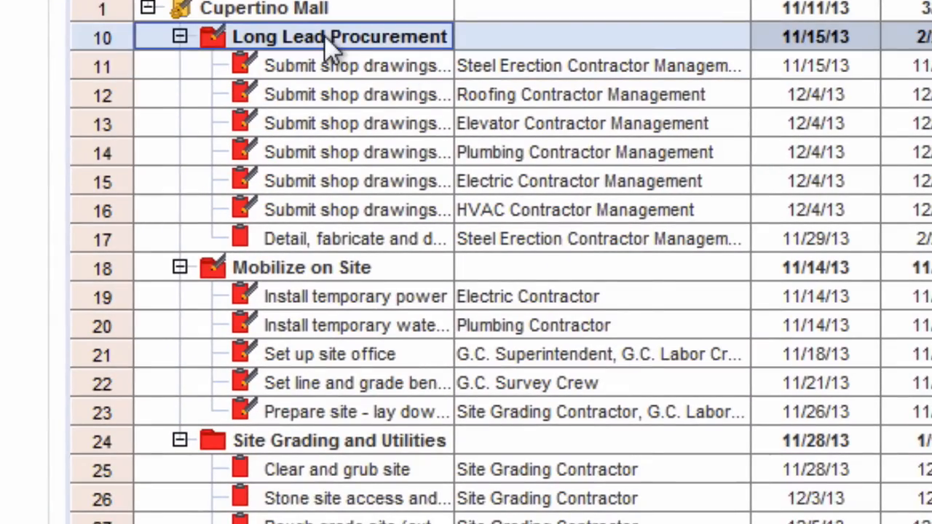
right_click(341, 36)
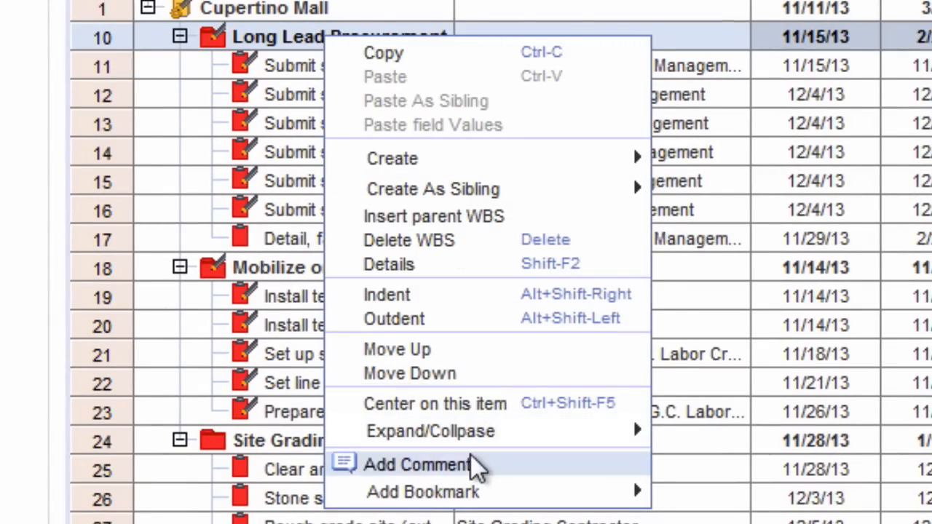
click(416, 464)
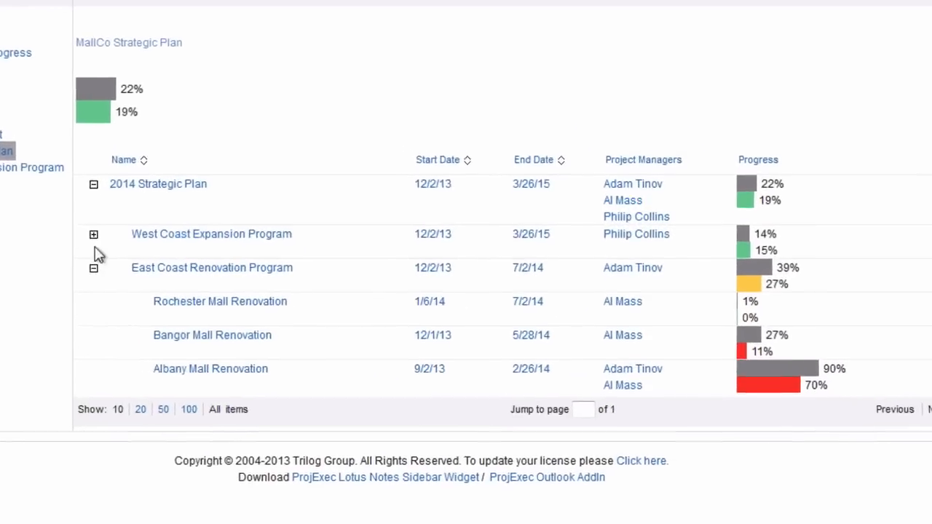
- Expand West Coast Expansion Program to list Olympia, Eugene, Cupertino Plaza and Alameda Mall
click(94, 233)
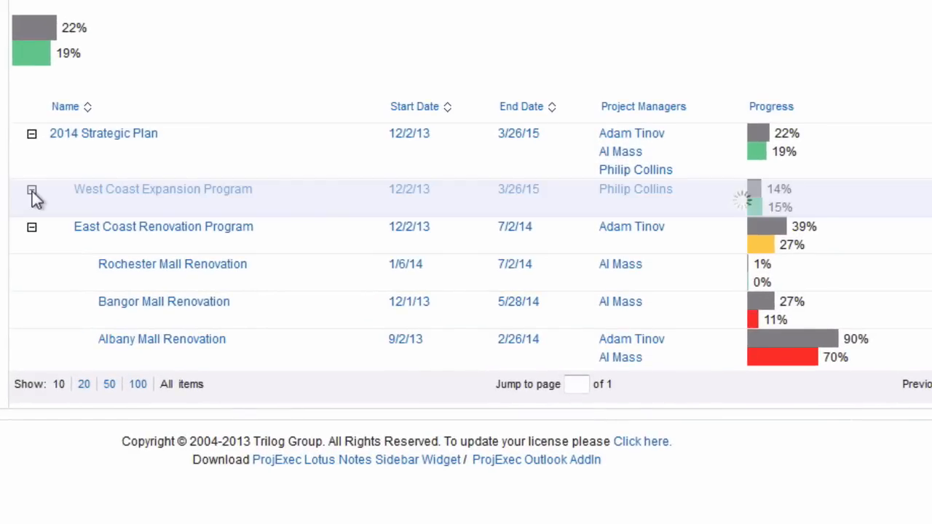
click(32, 189)
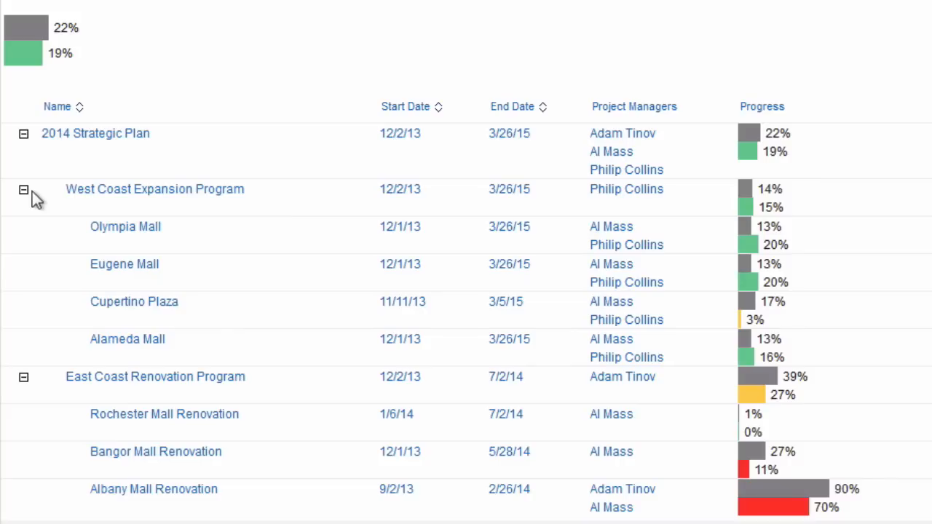
mouse_move(99, 139)
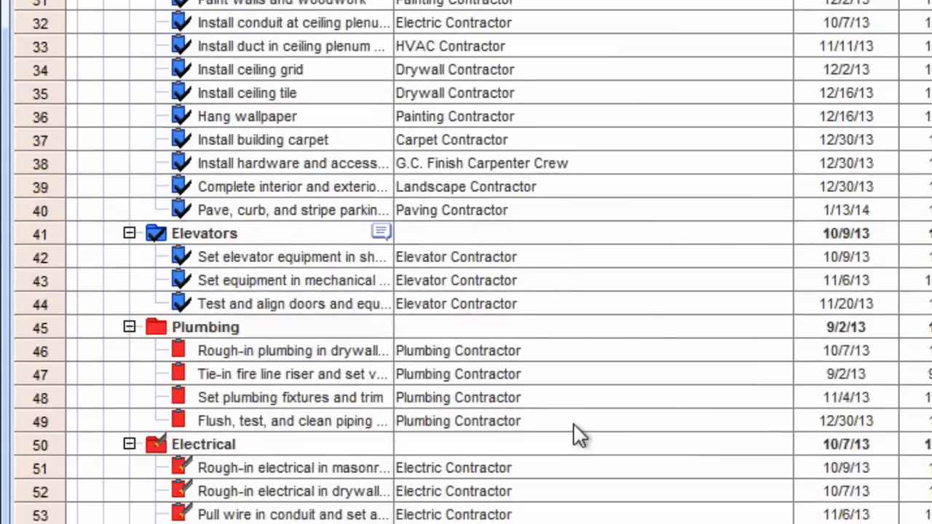
- Reply "Great job team! I owe you all" on the Elevators task discussion
click(381, 233)
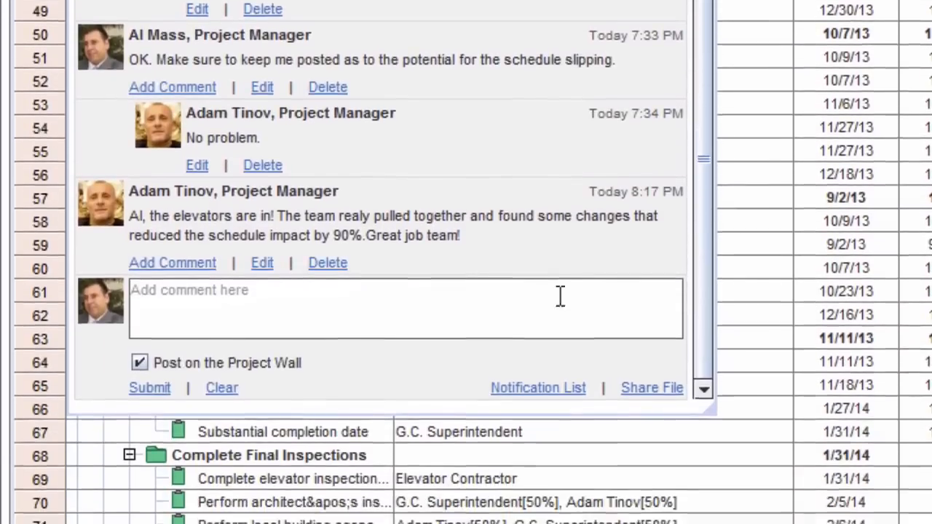
text(Great job team! I owe you all)
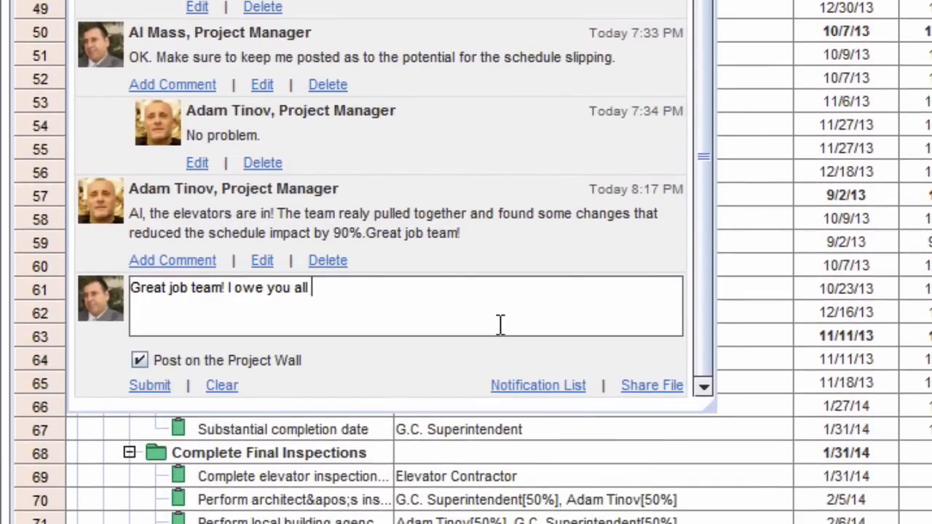
click(149, 385)
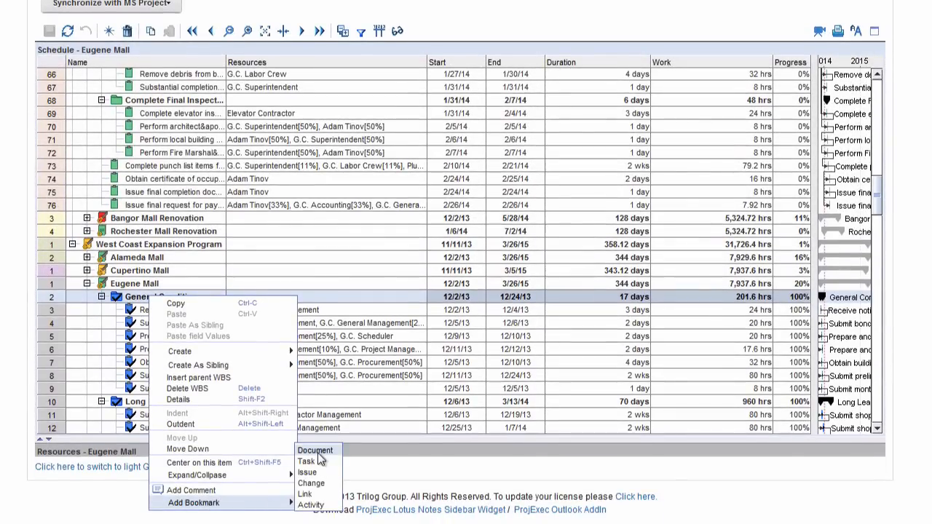
- Bookmark a document on the General Conditions WBS row
click(315, 450)
text(What is the status on this?)
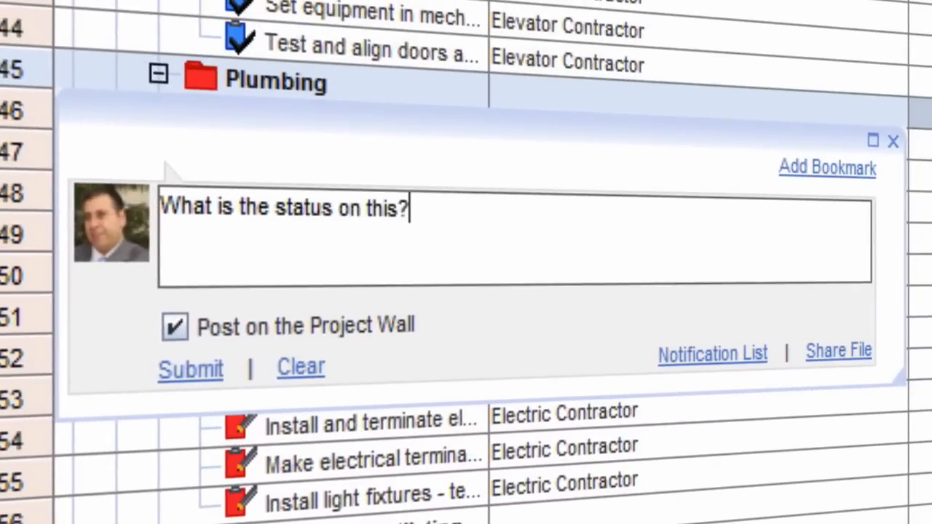
- Post the Plumbing status question, then reply "Thanks. We needed that on file here." to the contract post
click(189, 370)
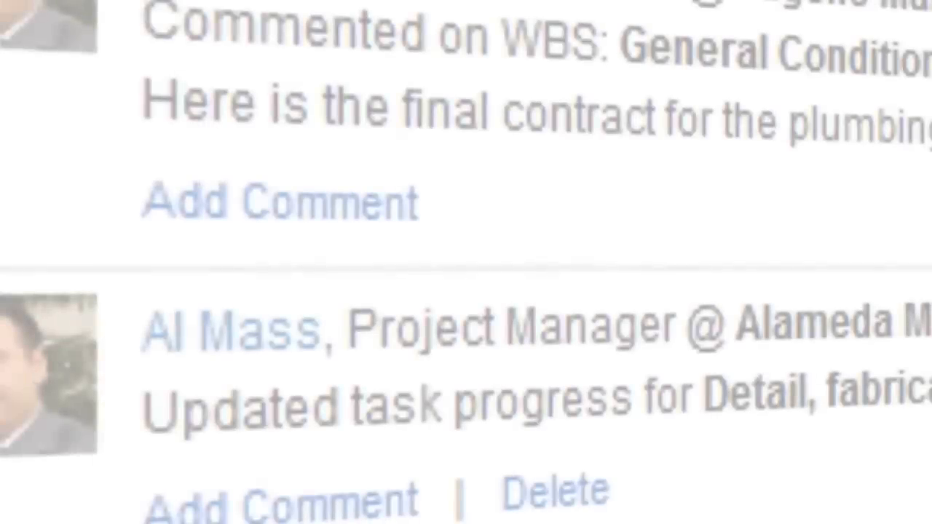
click(280, 202)
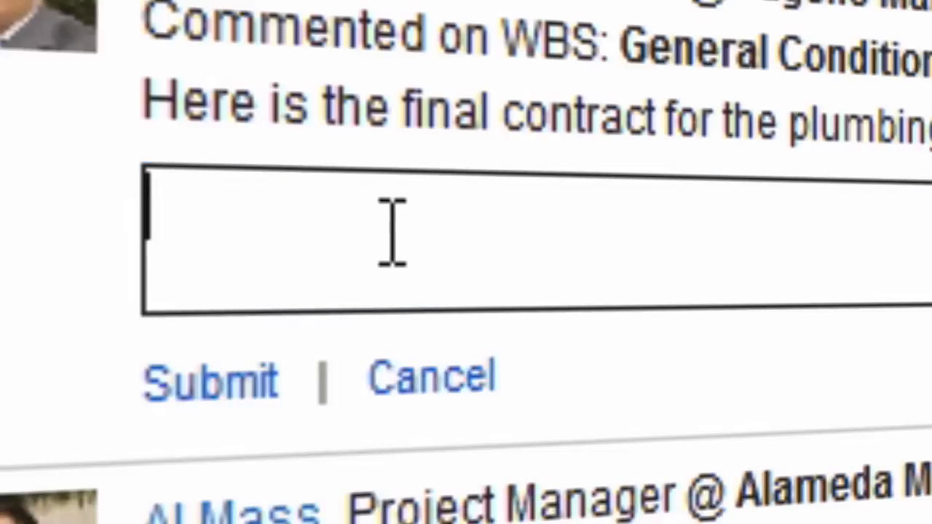
text(Thanks. We needed)
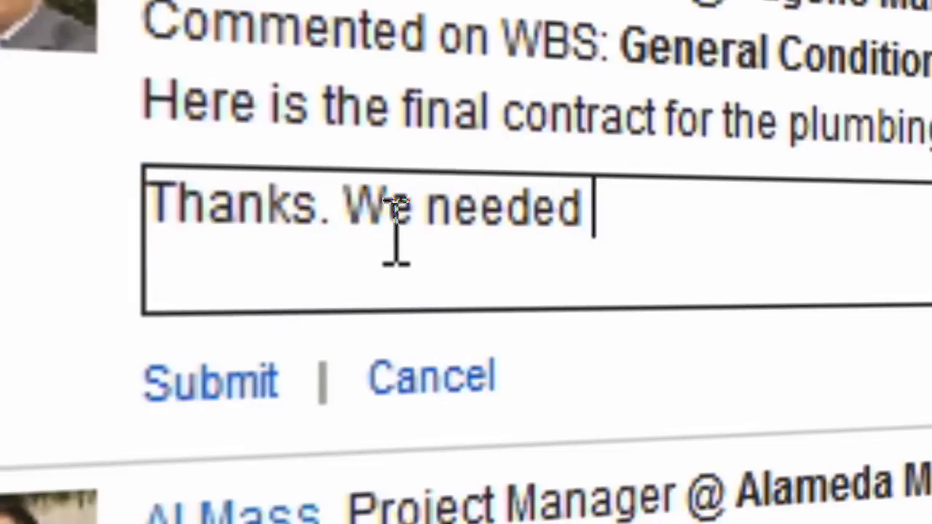
text(that on file here.)
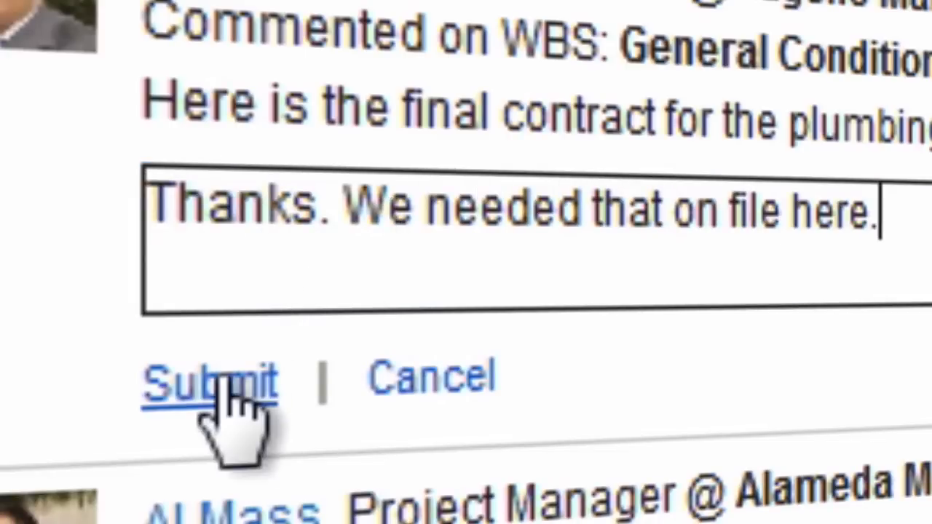
click(209, 378)
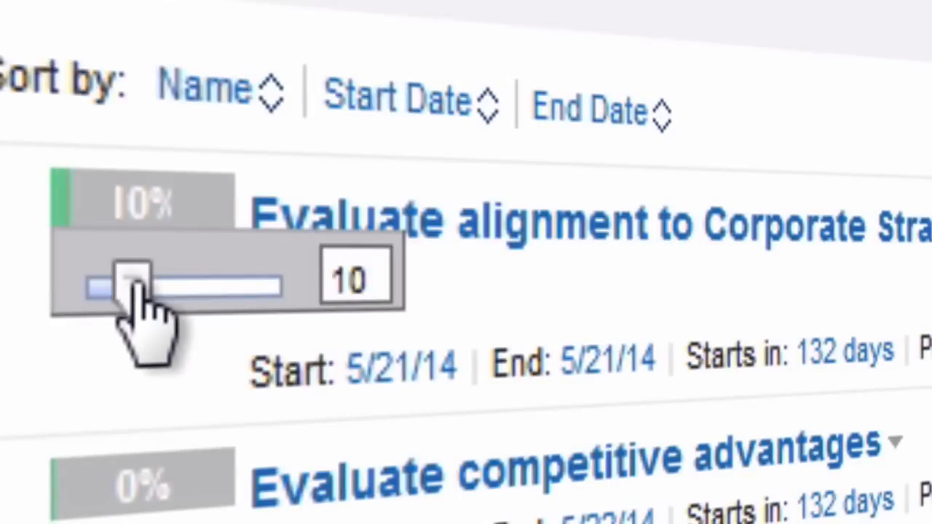
- Set the corporate-alignment task to 10% complete and begin sharing a file from the computer
drag(134, 284, 182, 284)
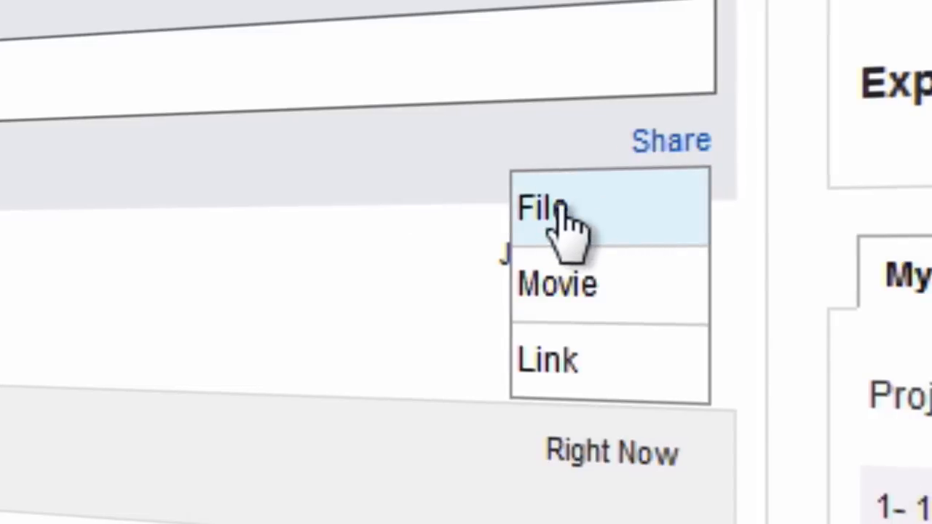
click(539, 211)
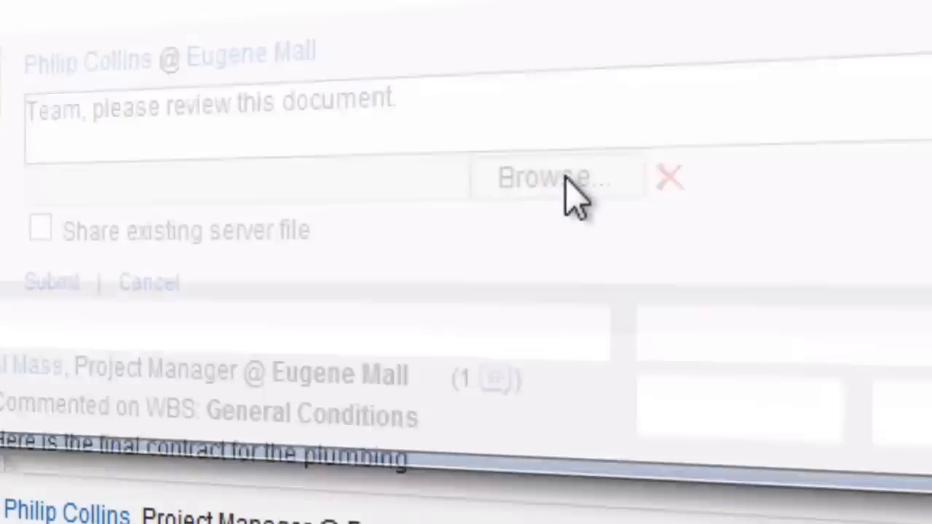
click(556, 178)
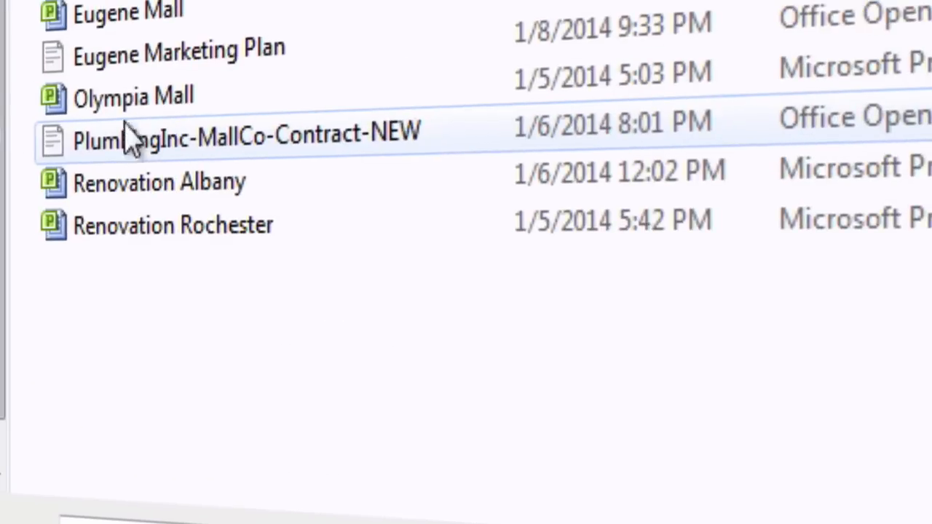